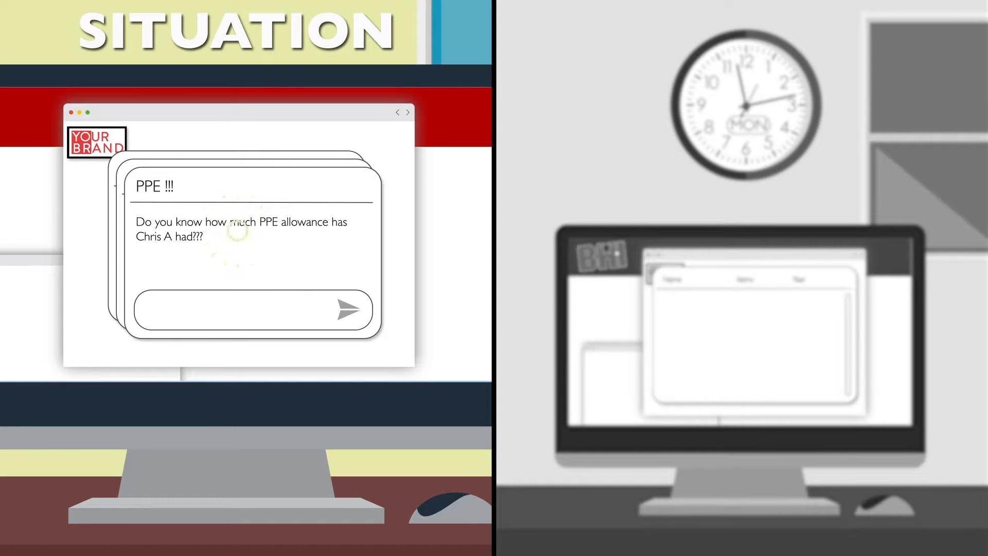
{"action": "type", "text": "NOT #!•£% SURE !"}
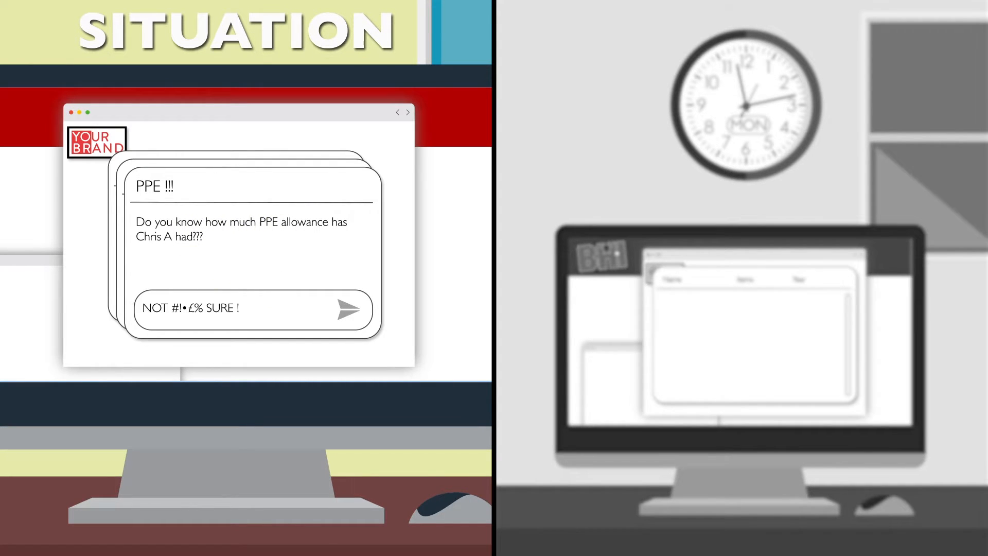
{"action": "type", "text": "!!"}
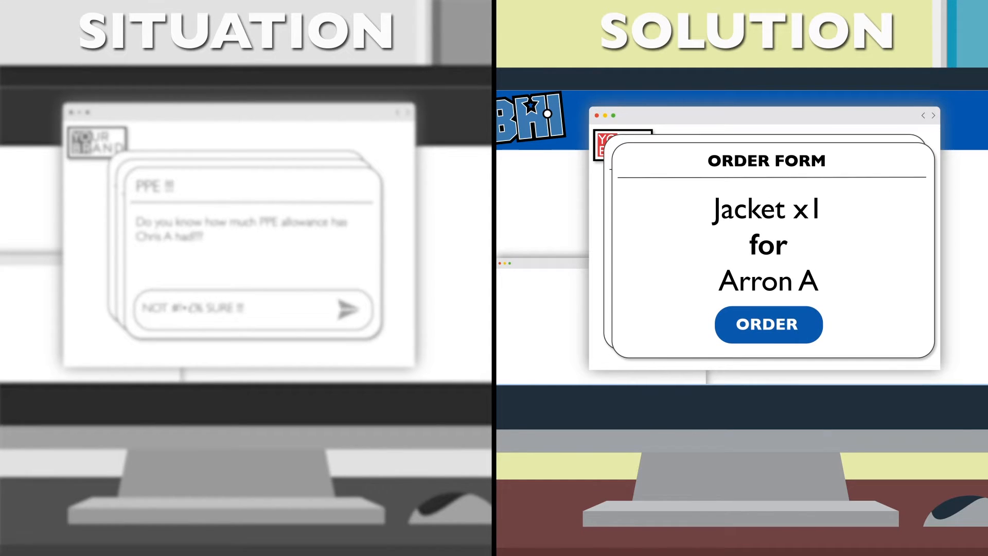
{"action": "left_click", "coordinate": [767, 324]}
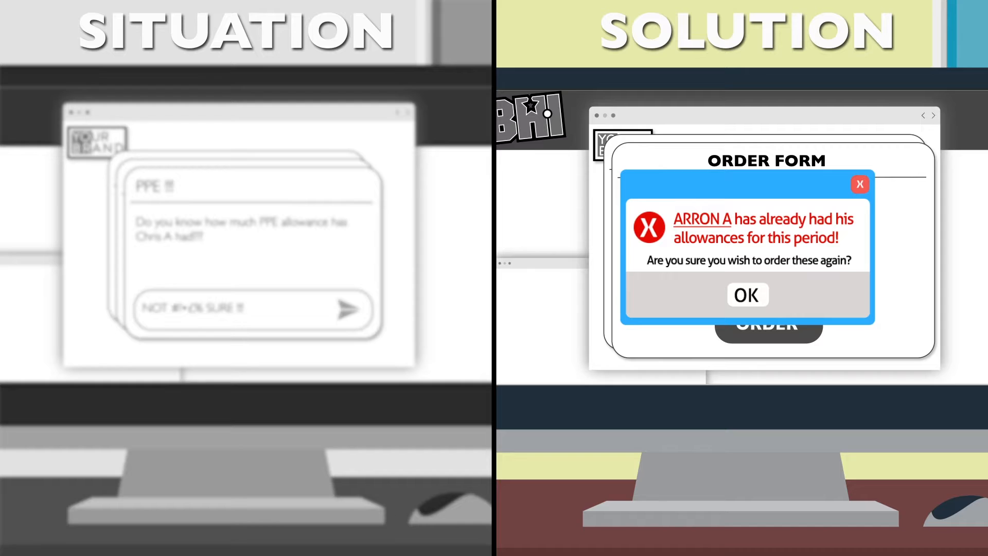